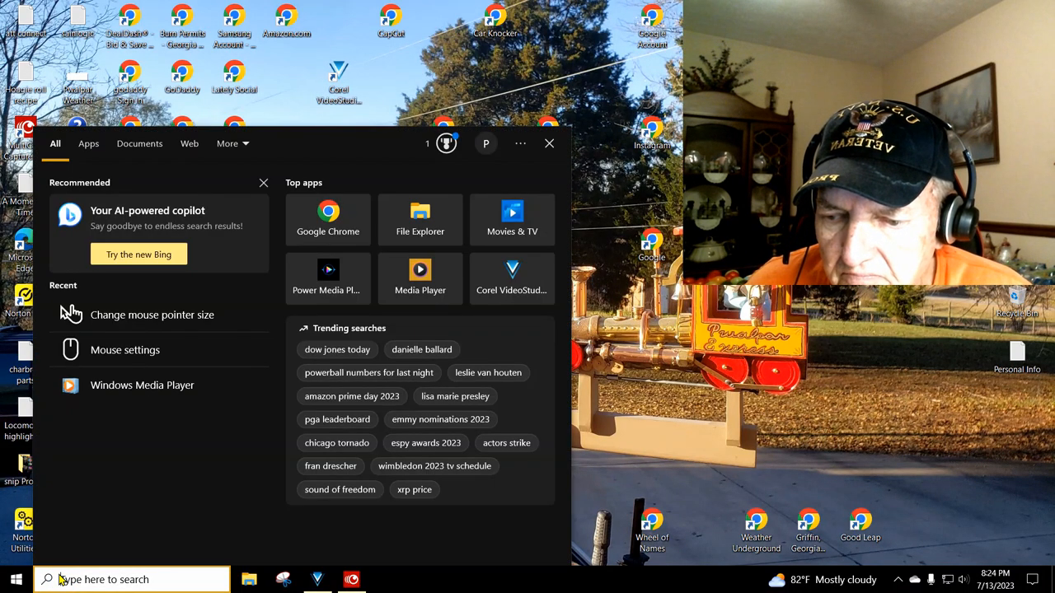
# Search Windows for 'mouse' and open the Mouse settings page.
pyautogui.click(549, 143)
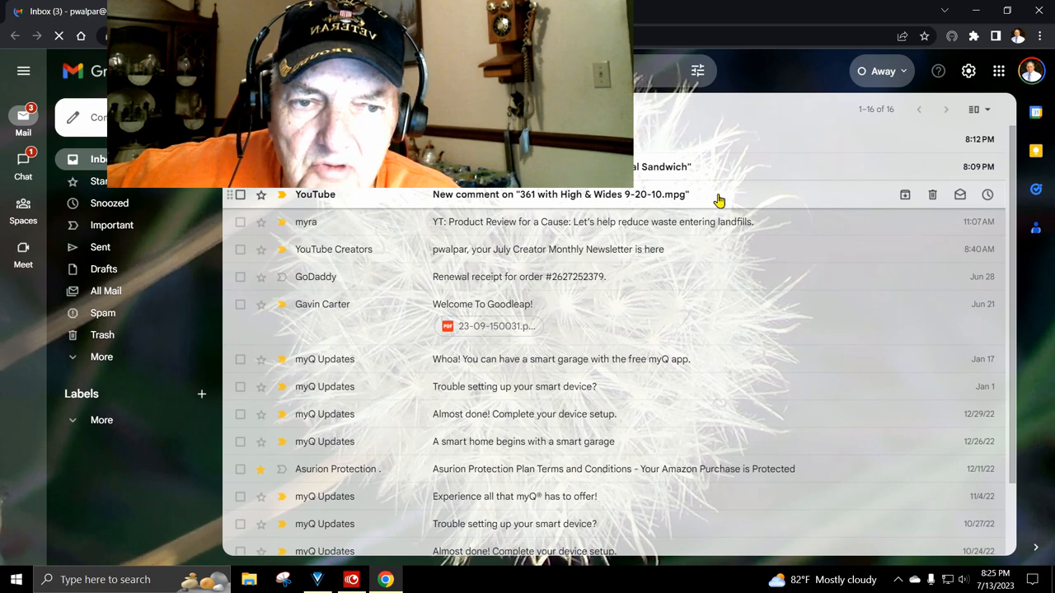
pyautogui.moveTo(797, 118)
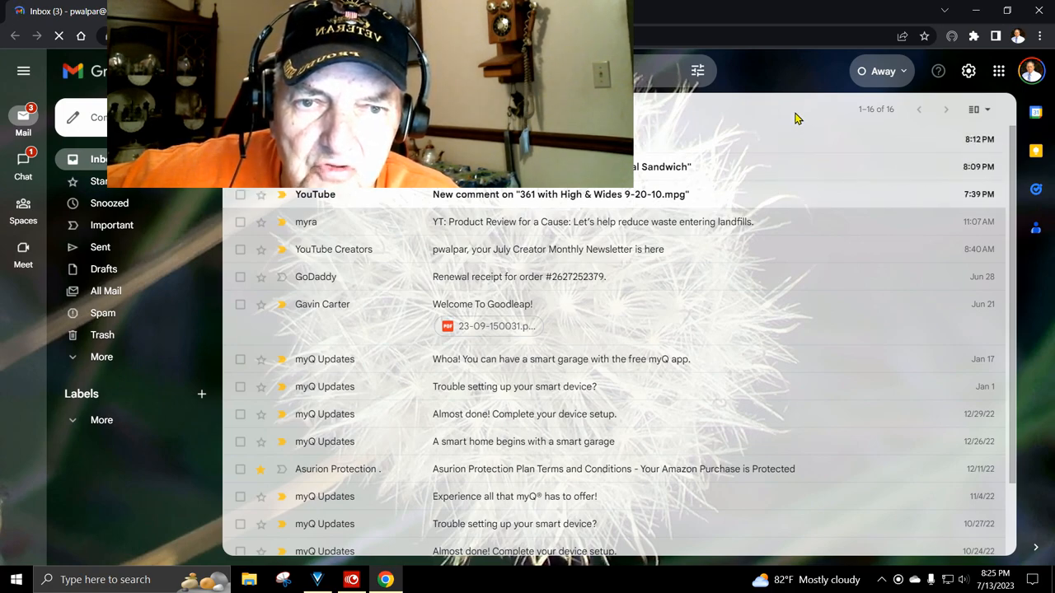
pyautogui.moveTo(745, 122)
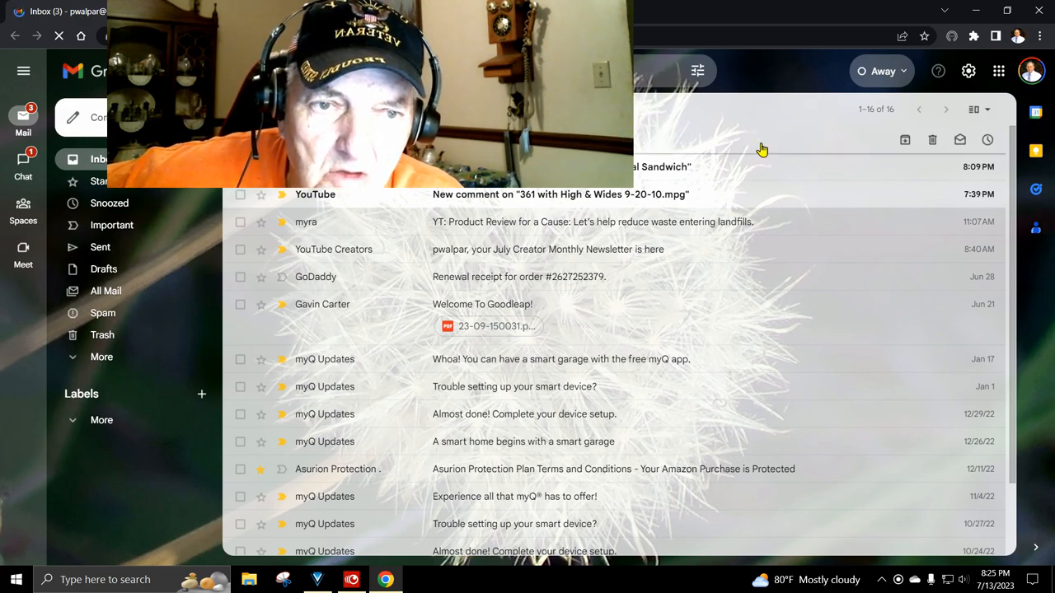
pyautogui.moveTo(750, 156)
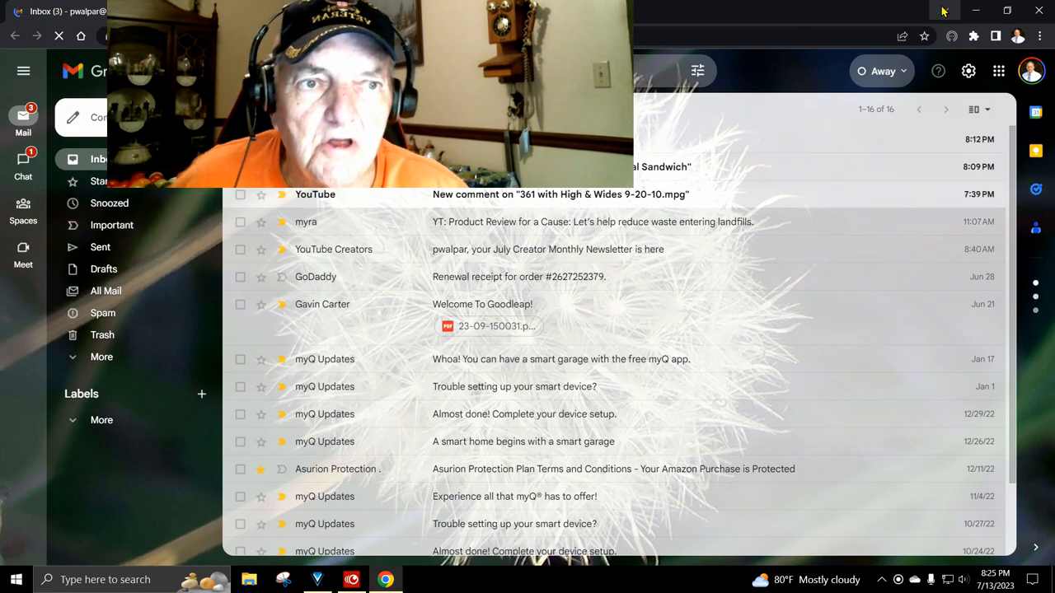
pyautogui.moveTo(979, 9)
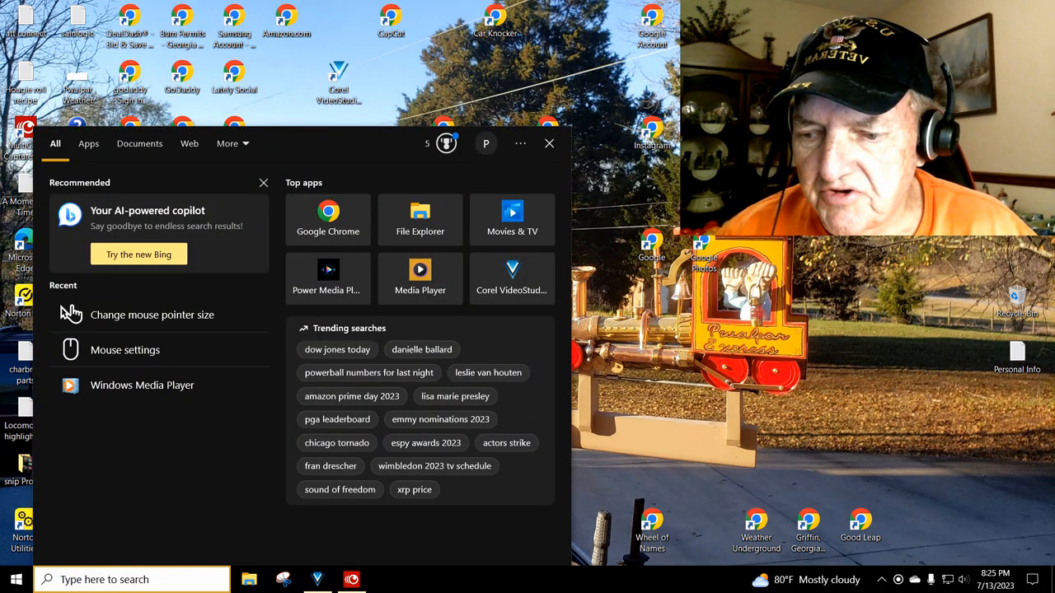
pyautogui.write('mouse')
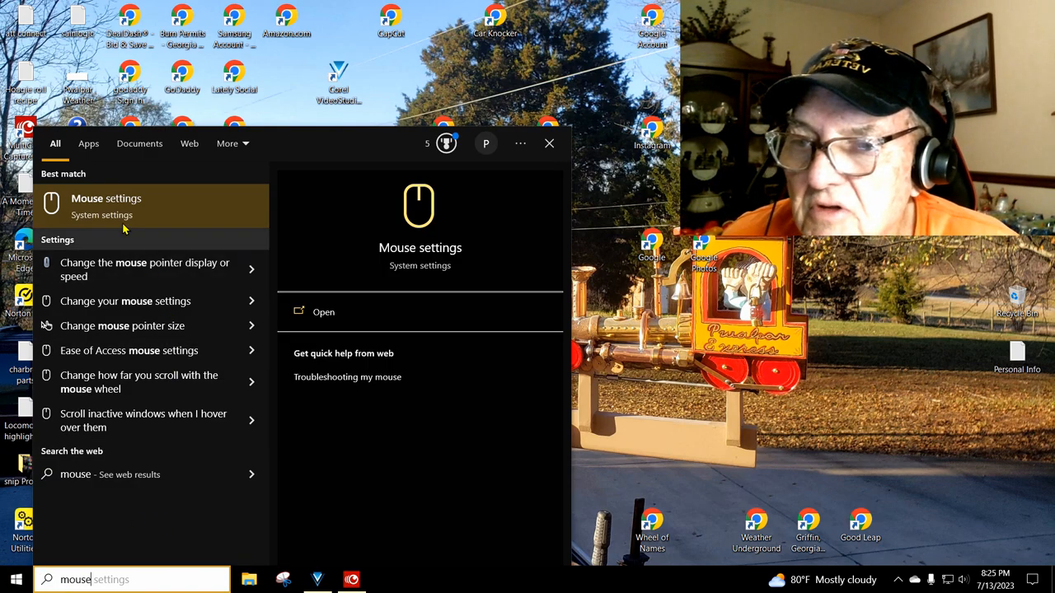
pyautogui.click(105, 205)
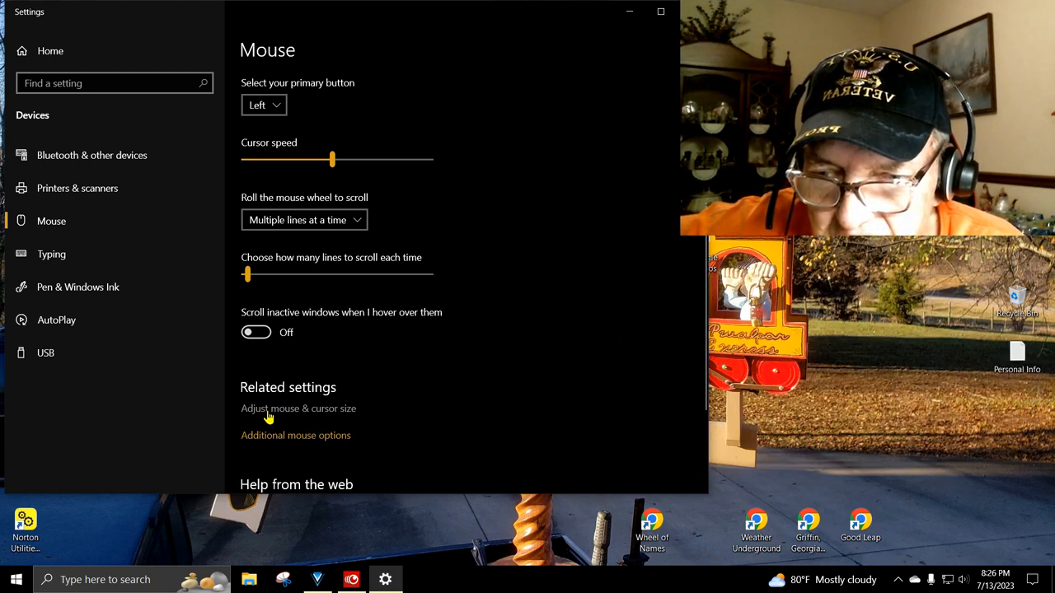
# Choose the yellow suggested pointer colour on the Mouse pointer page, then scroll to Related settings.
pyautogui.click(297, 409)
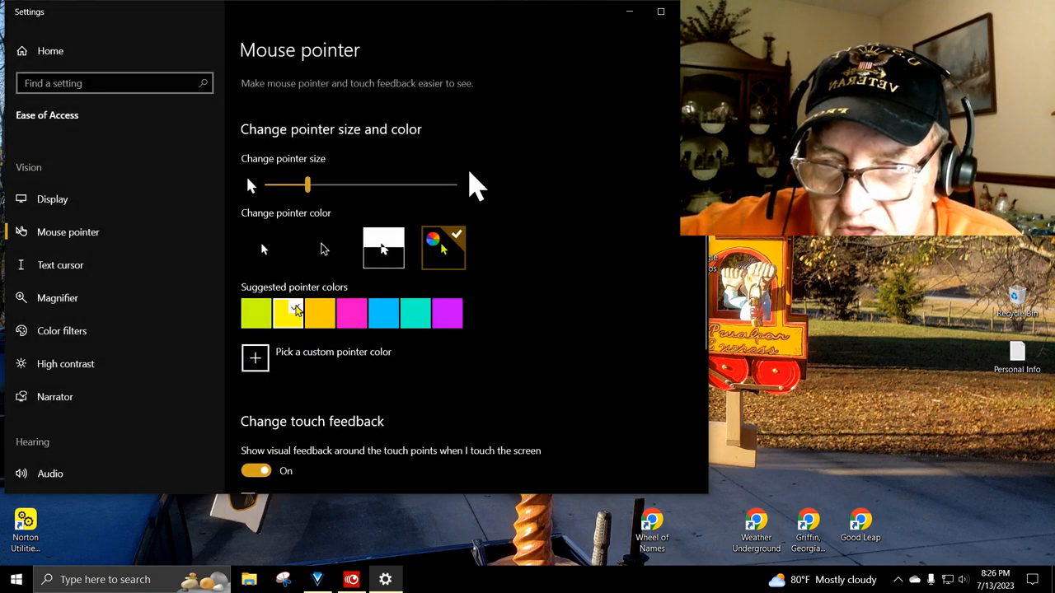
pyautogui.click(286, 314)
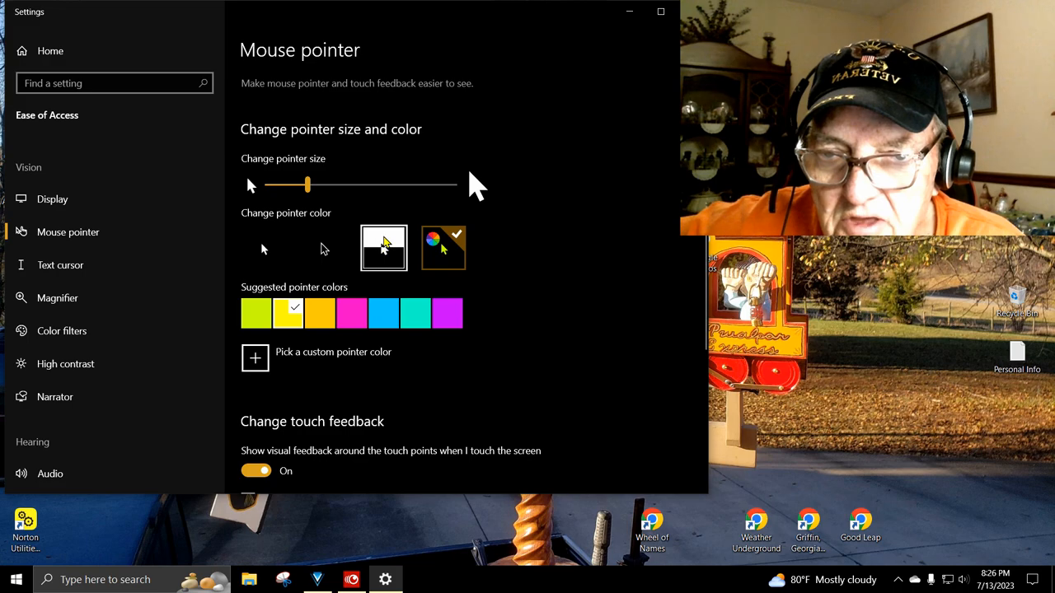
pyautogui.click(443, 247)
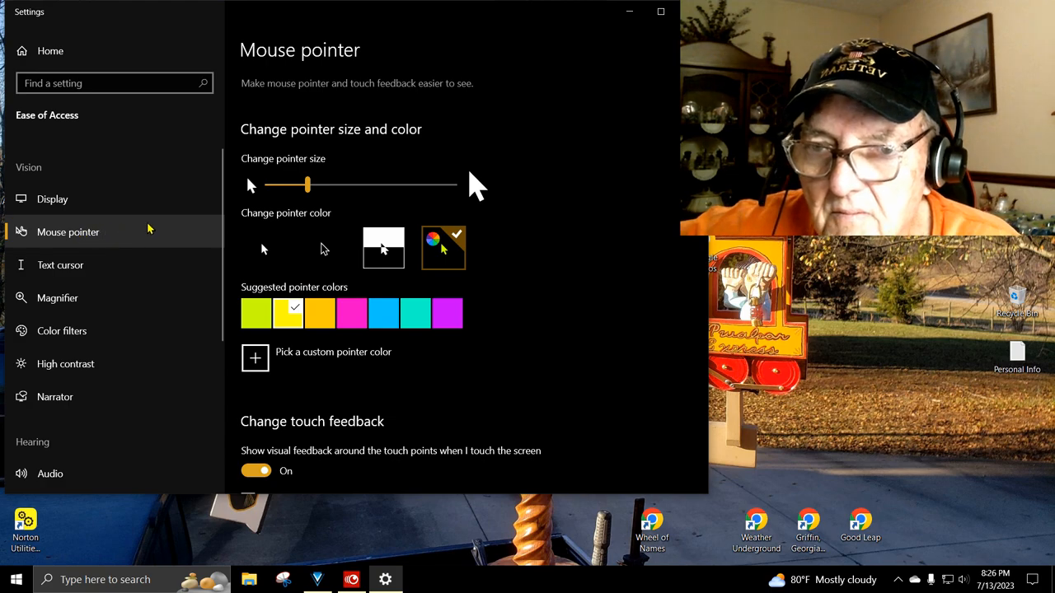
pyautogui.scroll(-3)
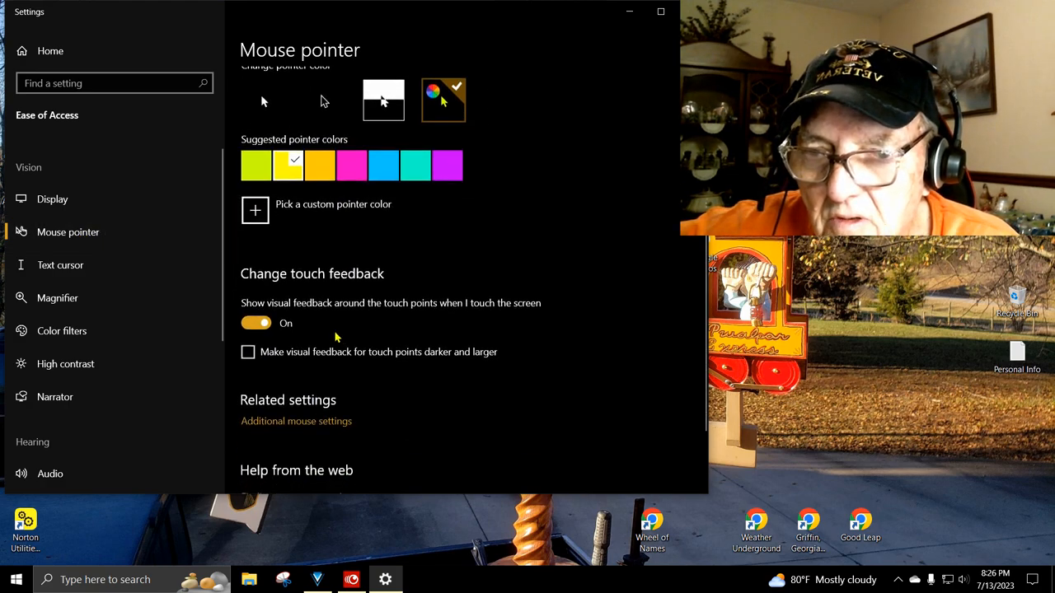
pyautogui.moveTo(292, 318)
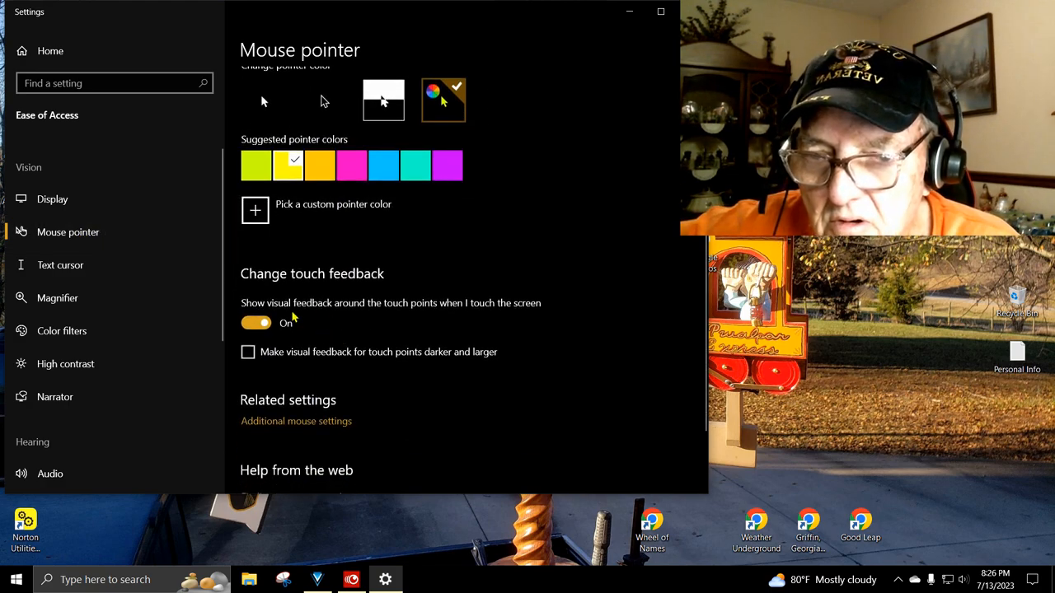
pyautogui.scroll(-3)
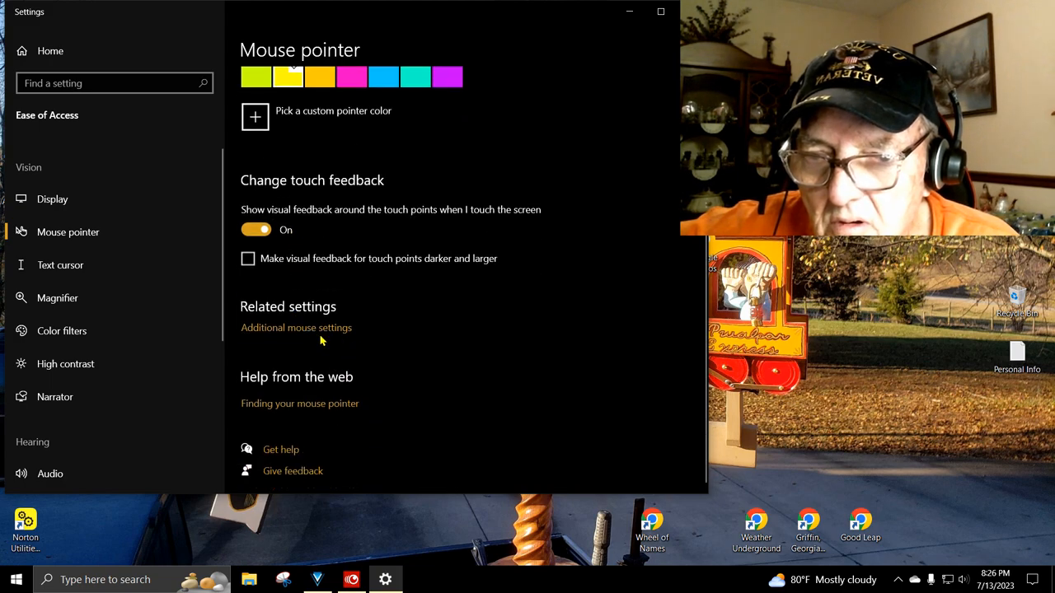
pyautogui.click(296, 328)
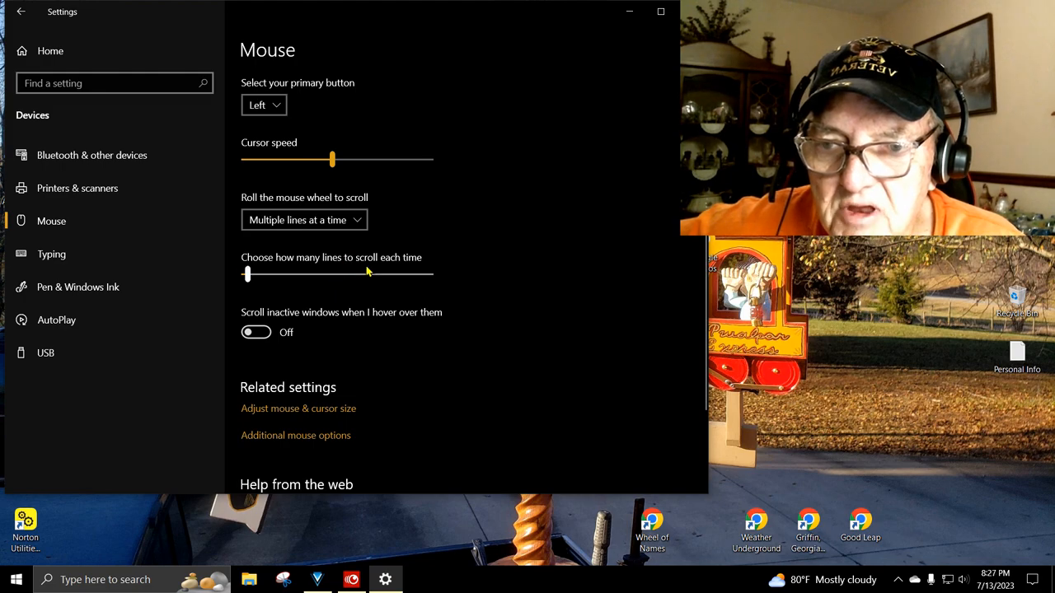
pyautogui.moveTo(429, 289)
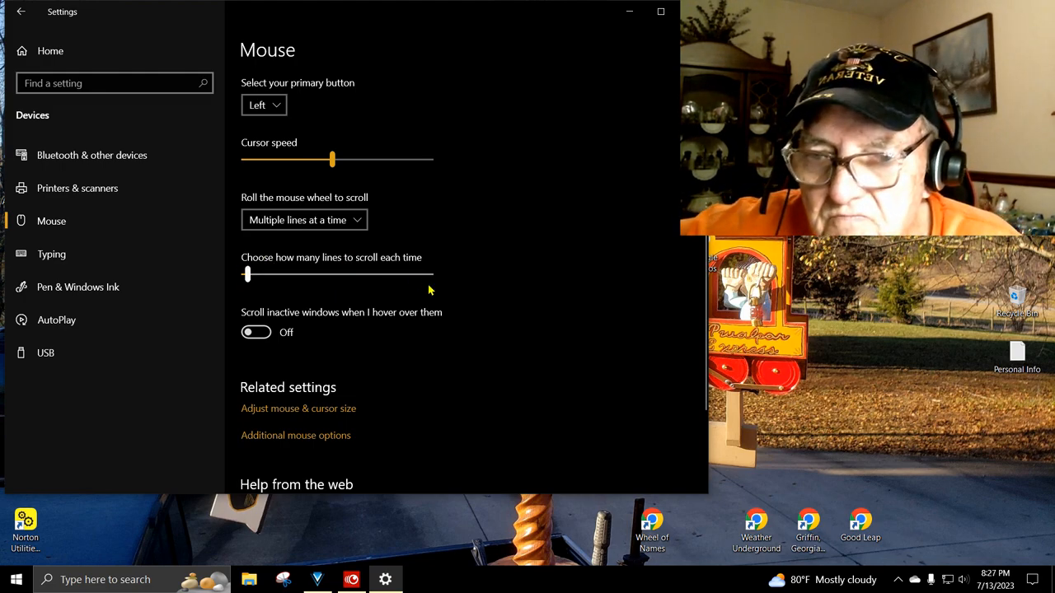
pyautogui.scroll(-3)
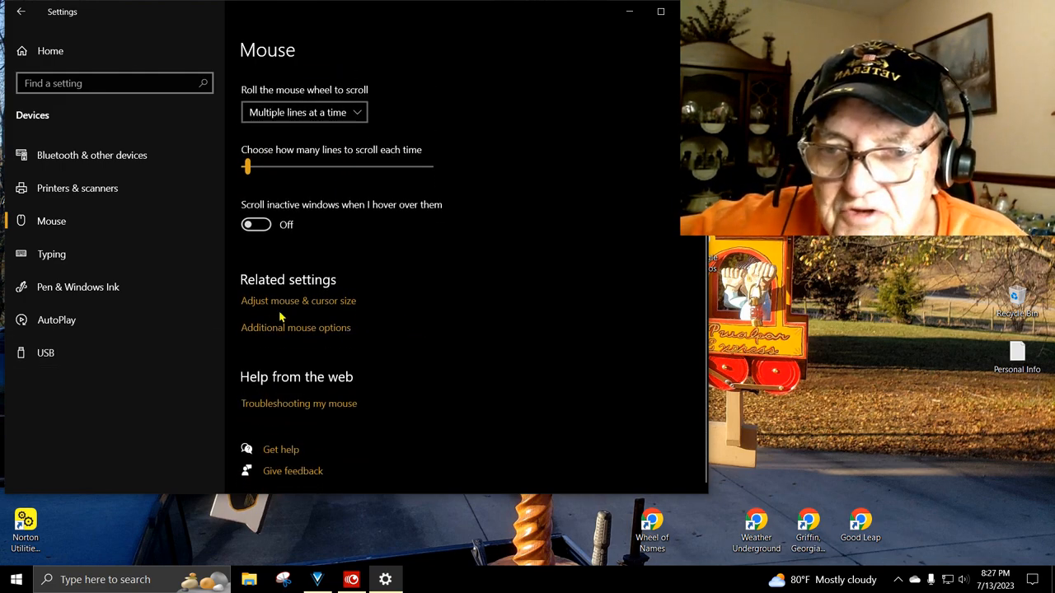
pyautogui.click(299, 300)
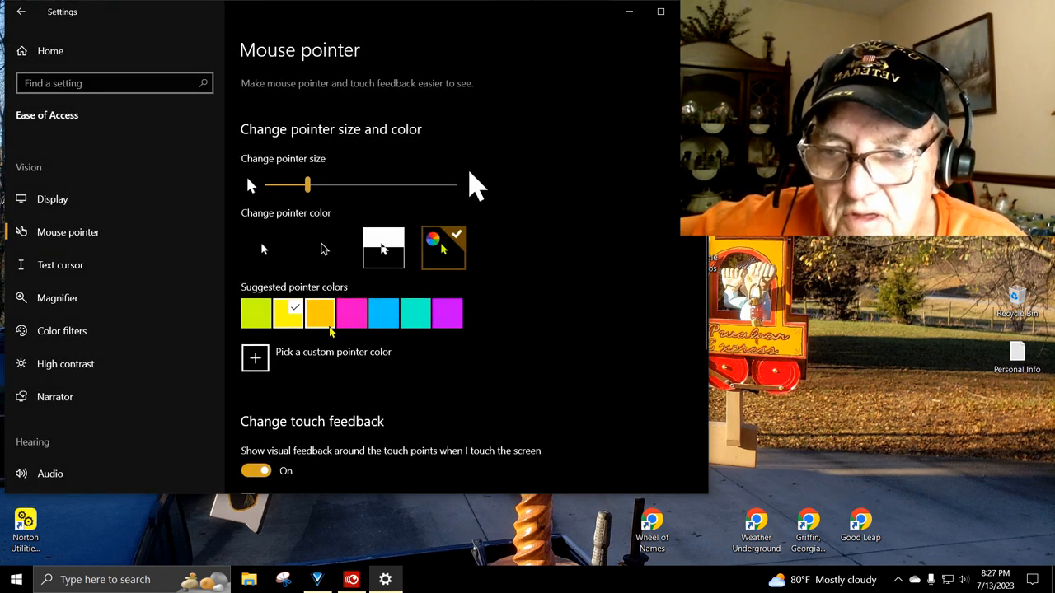
pyautogui.scroll(-3)
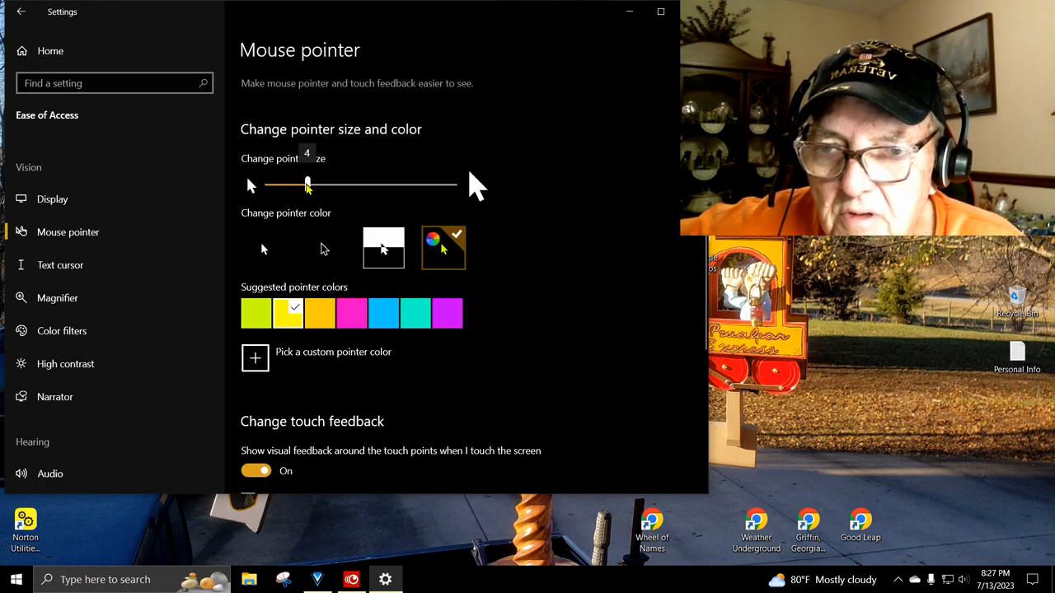
# Sweep the pointer size slider from 9 to 14, down to 1, then settle at 4.
pyautogui.moveTo(308, 184); pyautogui.dragTo(380, 183)
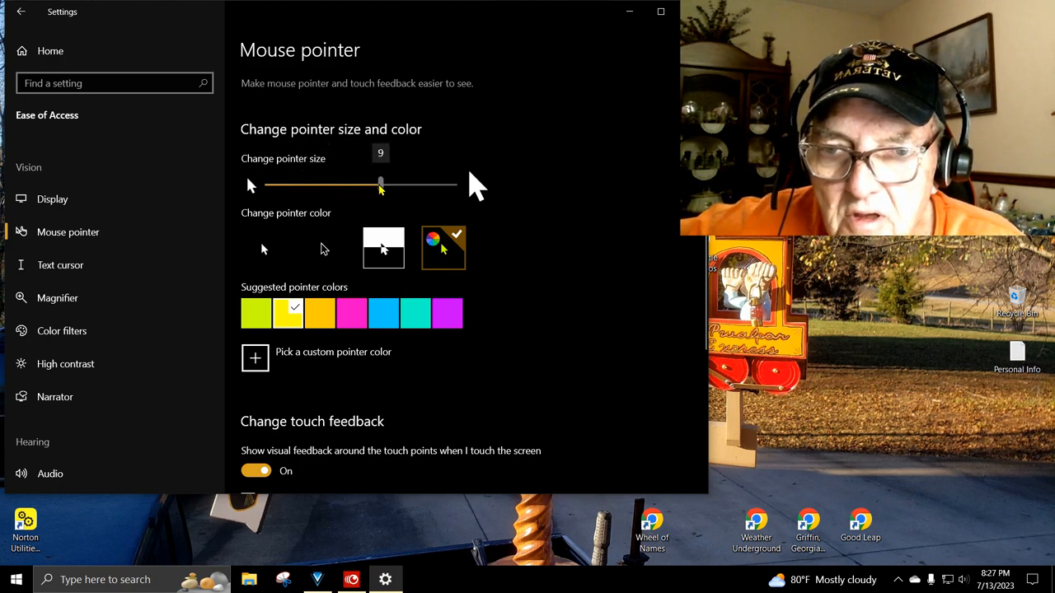
pyautogui.moveTo(380, 184); pyautogui.dragTo(445, 184)
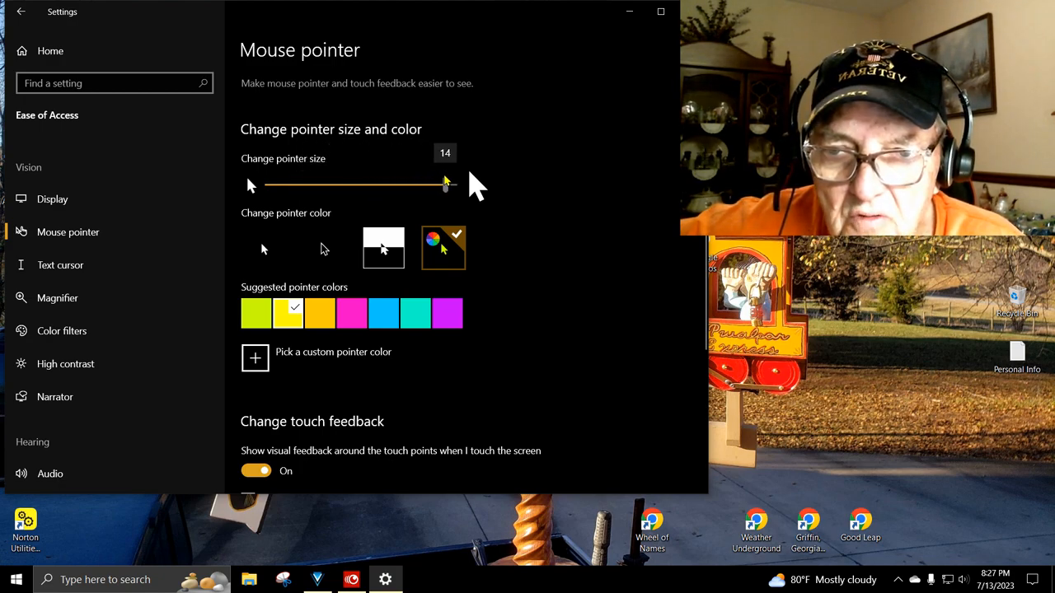
pyautogui.moveTo(445, 184); pyautogui.dragTo(267, 185)
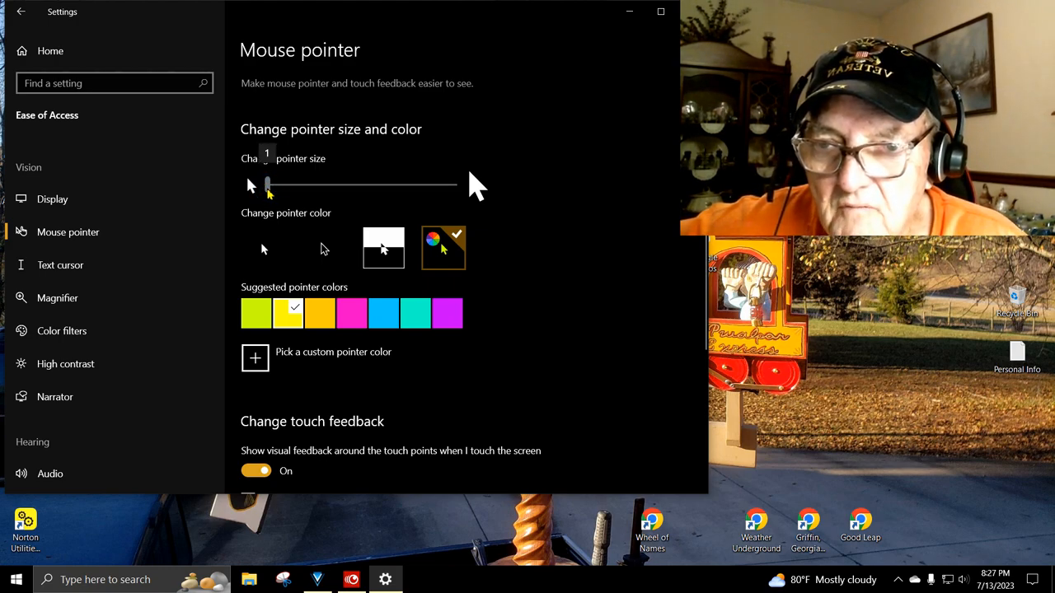
pyautogui.moveTo(267, 186); pyautogui.dragTo(276, 185)
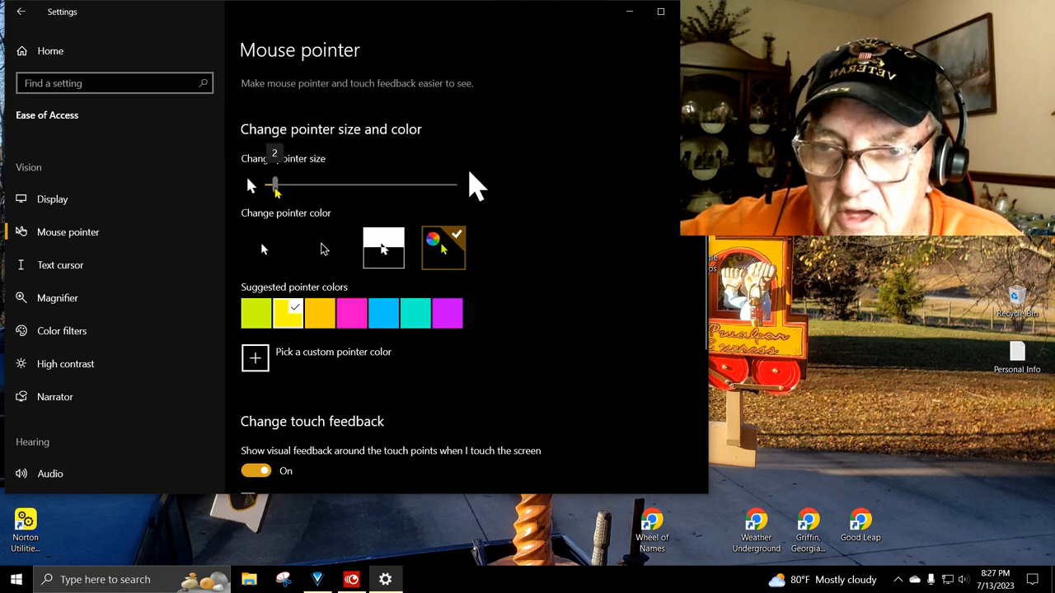
pyautogui.moveTo(276, 184); pyautogui.dragTo(298, 185)
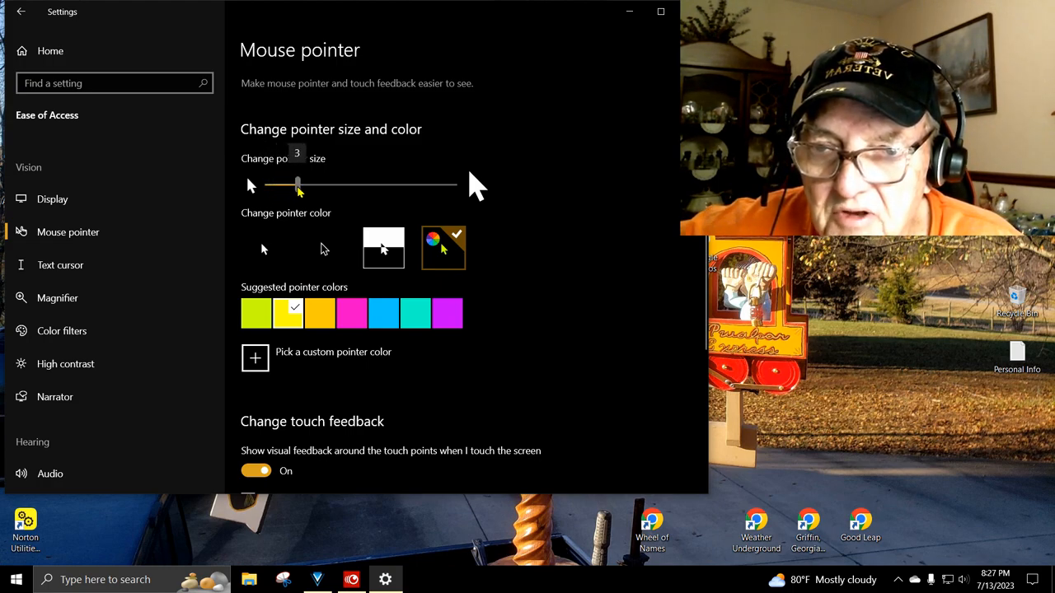
pyautogui.moveTo(297, 185); pyautogui.dragTo(308, 185)
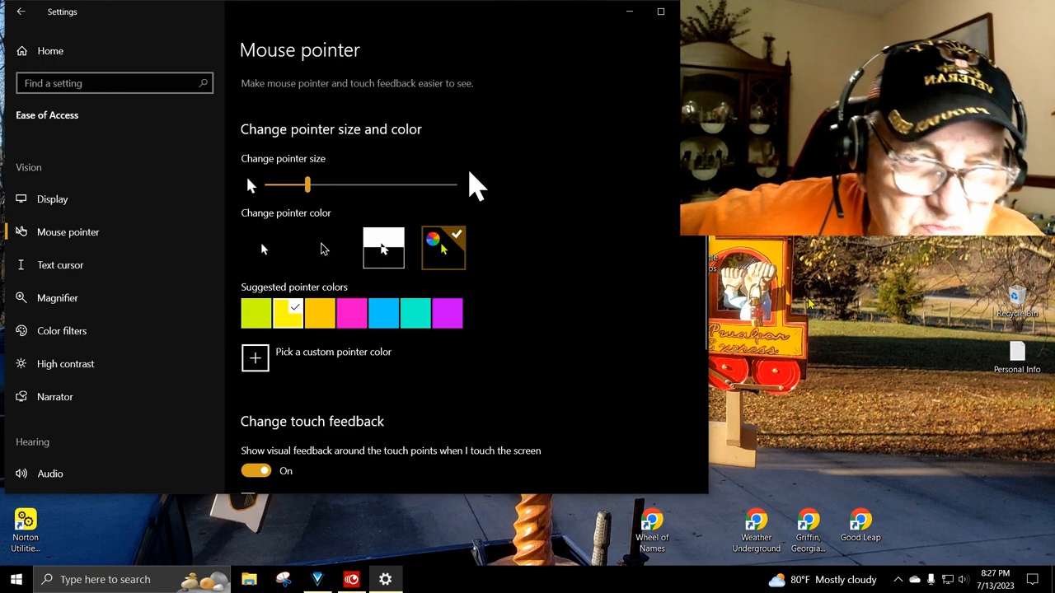
pyautogui.moveTo(509, 272)
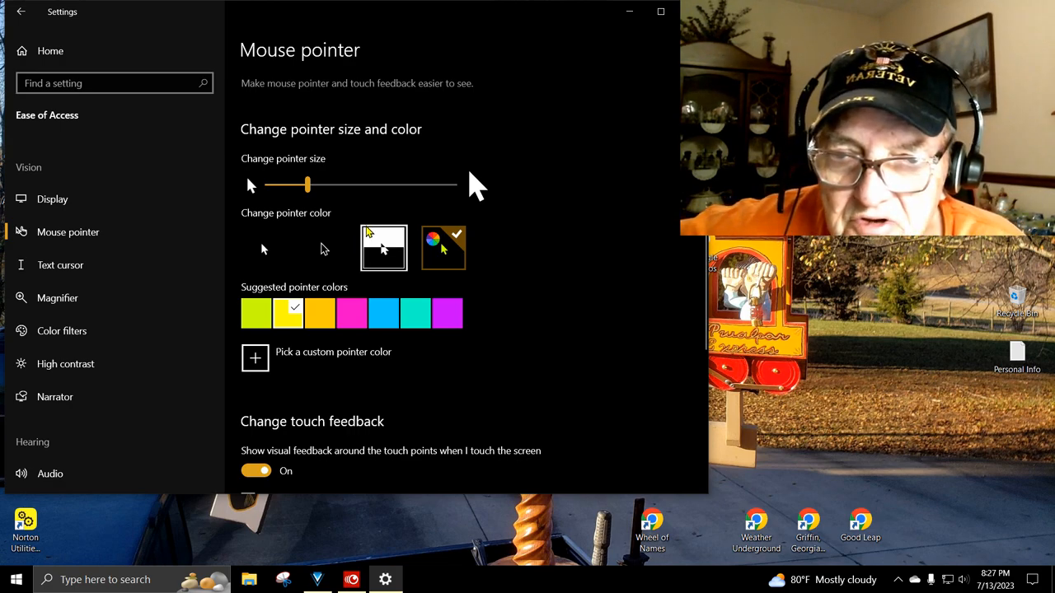
pyautogui.moveTo(519, 173)
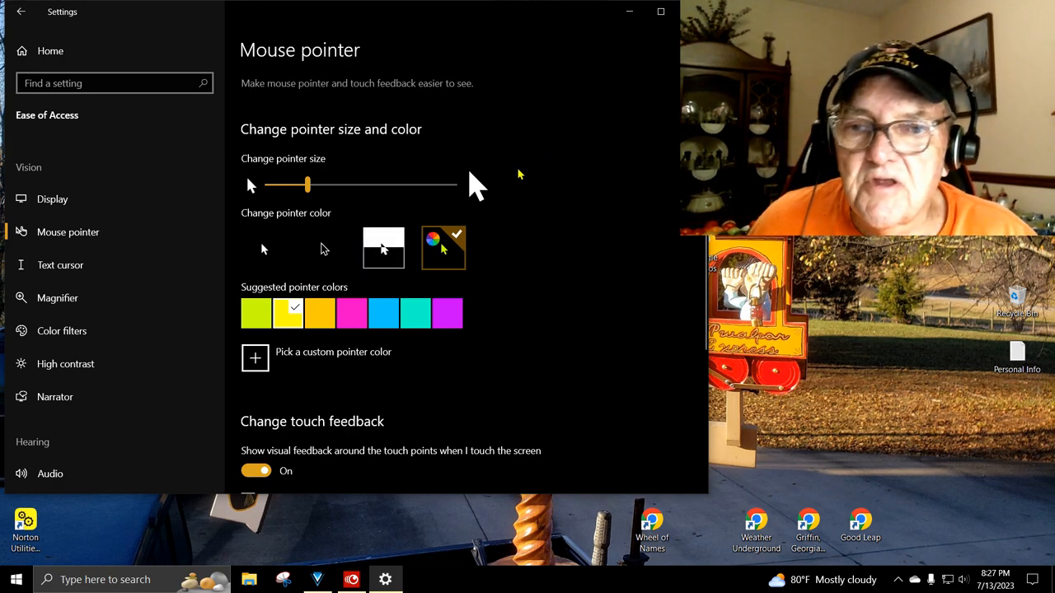
pyautogui.moveTo(617, 192)
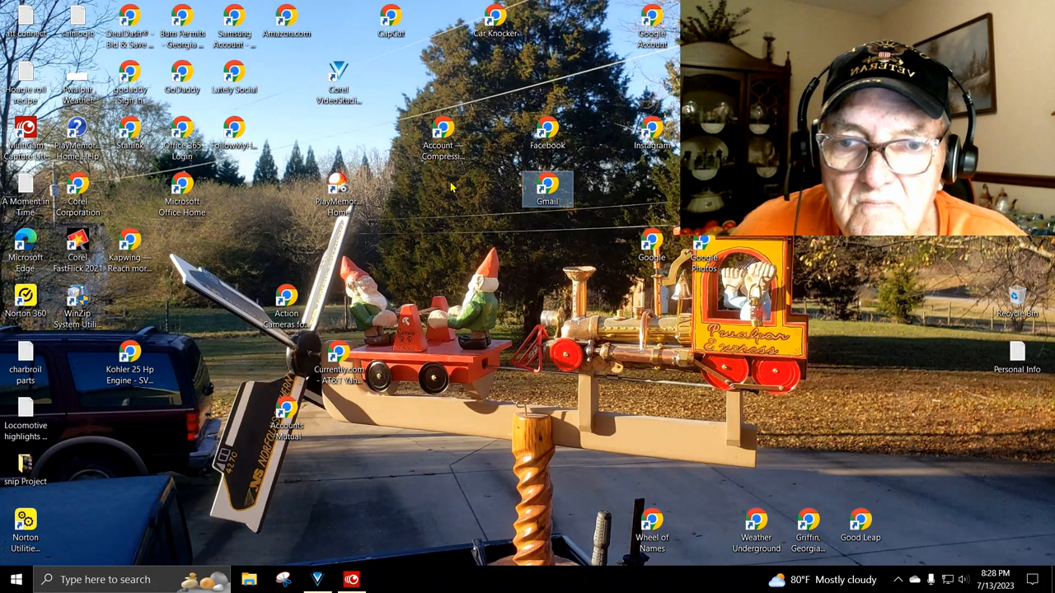
pyautogui.moveTo(643, 173)
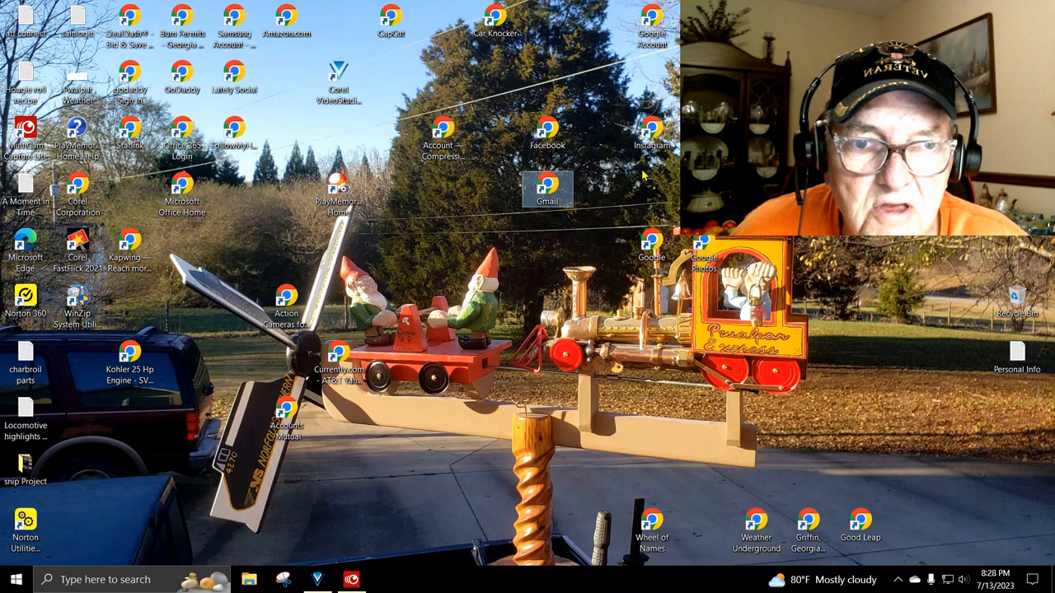
pyautogui.moveTo(698, 480)
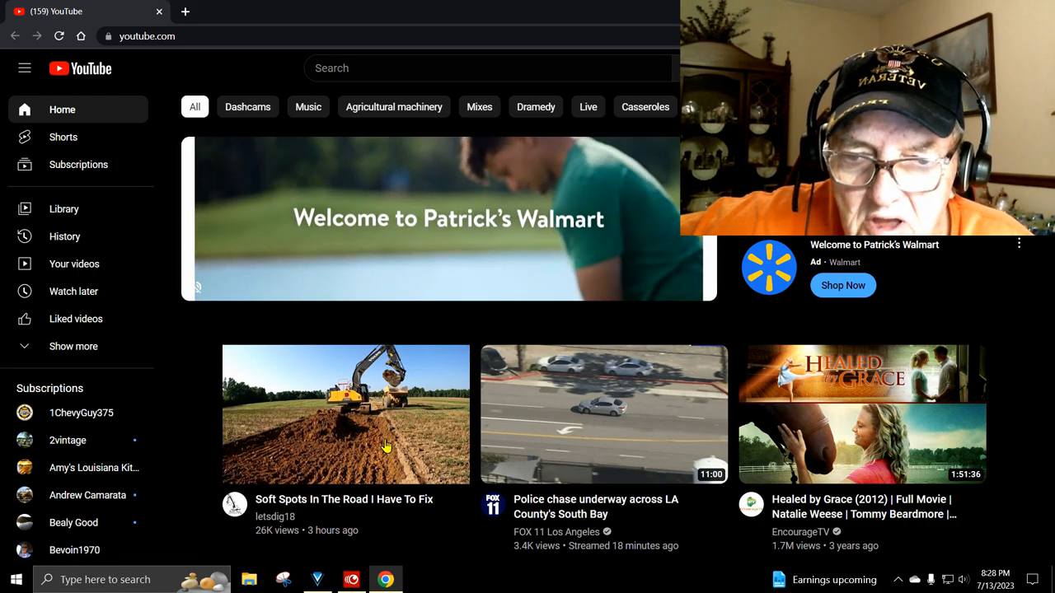
# Play the 'Catches As Of 6/8/23' video from the feed, then go back home.
pyautogui.scroll(-3)
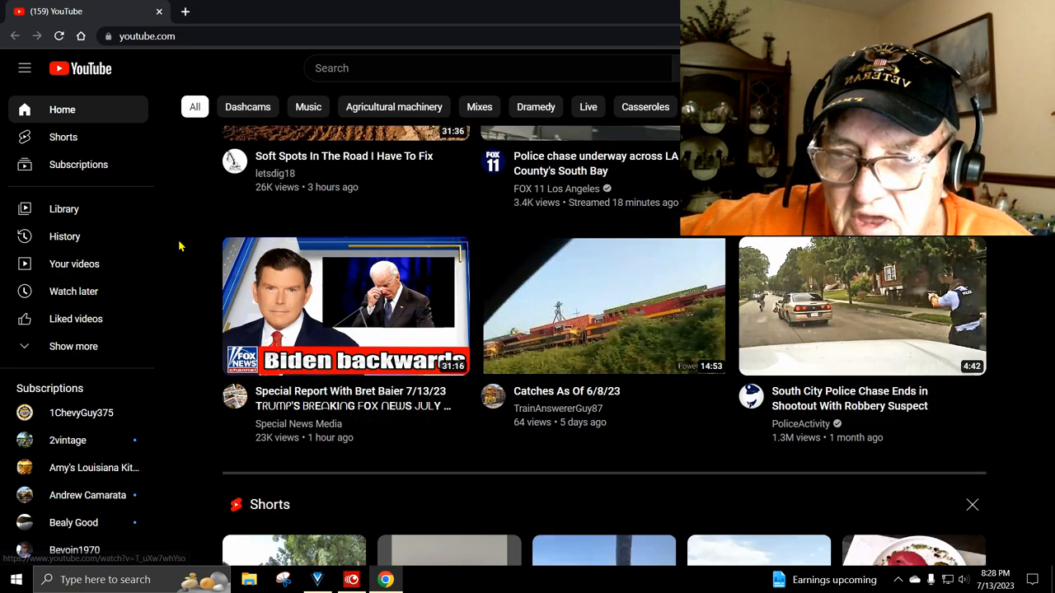
pyautogui.moveTo(373, 162)
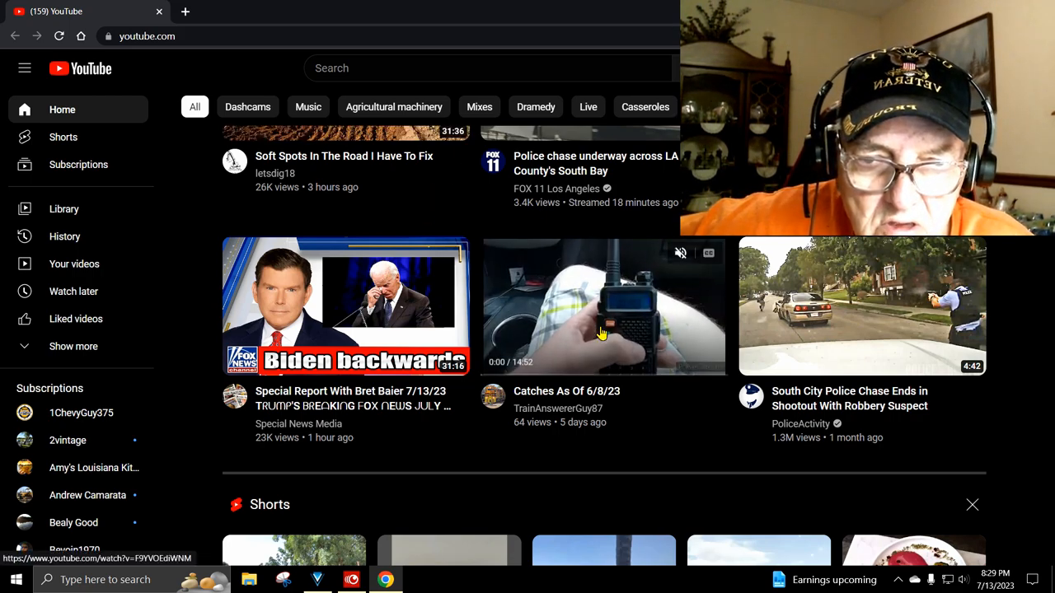
pyautogui.click(603, 306)
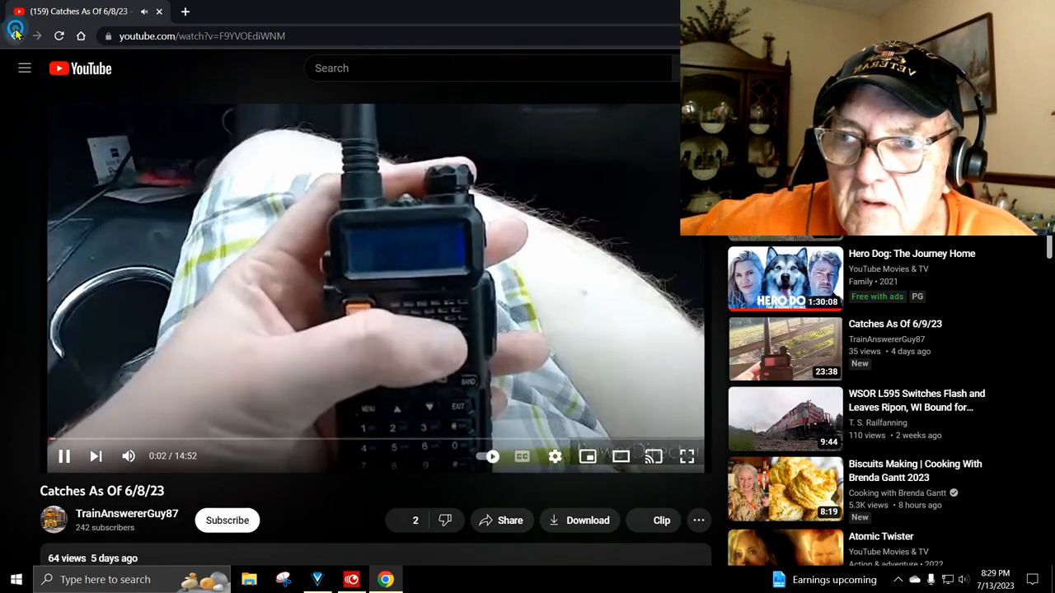
pyautogui.click(14, 34)
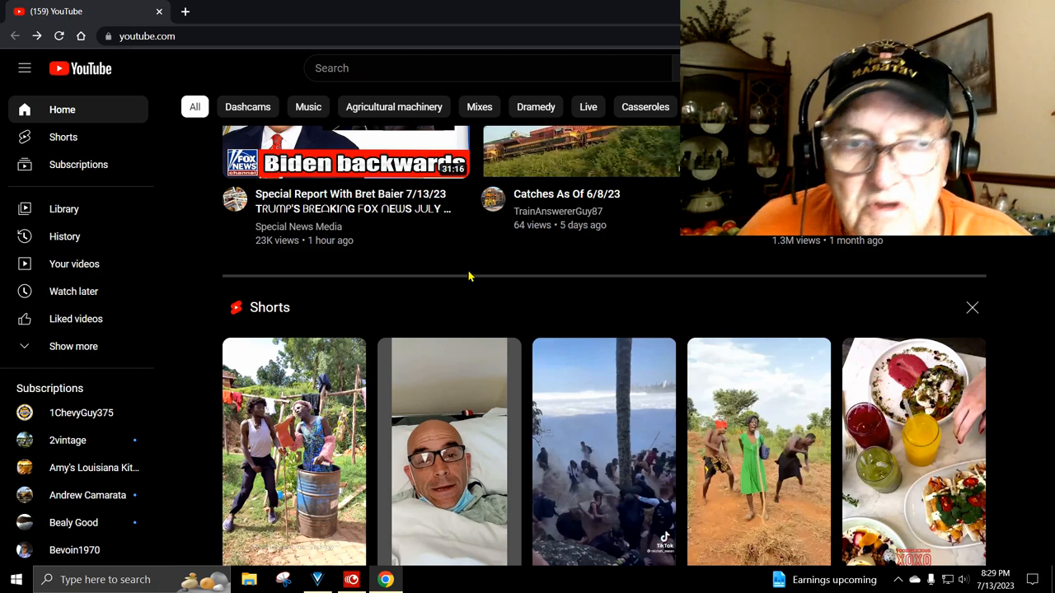
# Scroll to the Shorts row and open 'Another kidney stone. What else is new?'.
pyautogui.scroll(-3)
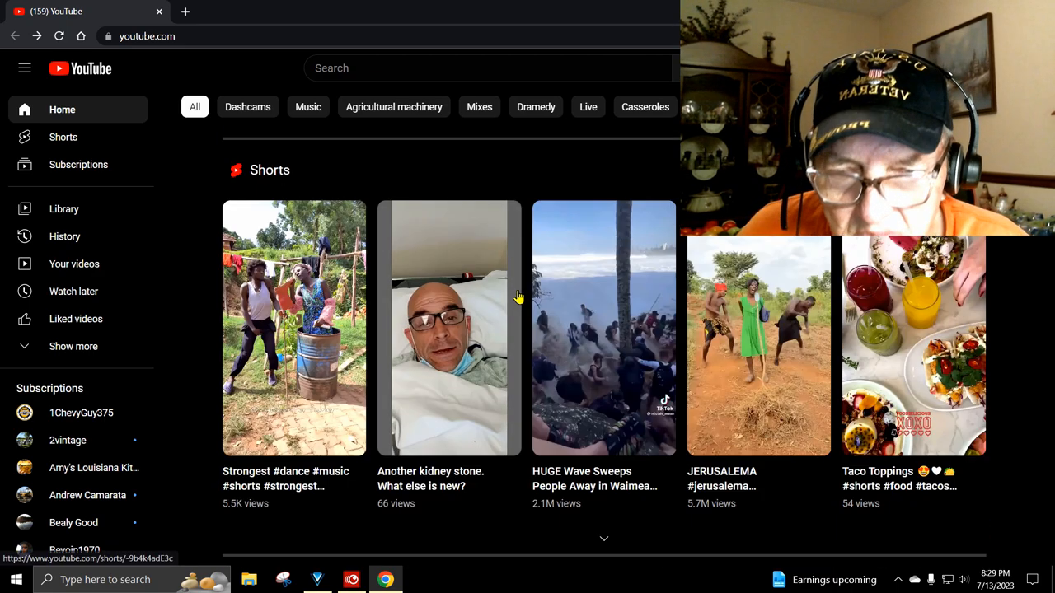
pyautogui.moveTo(506, 421)
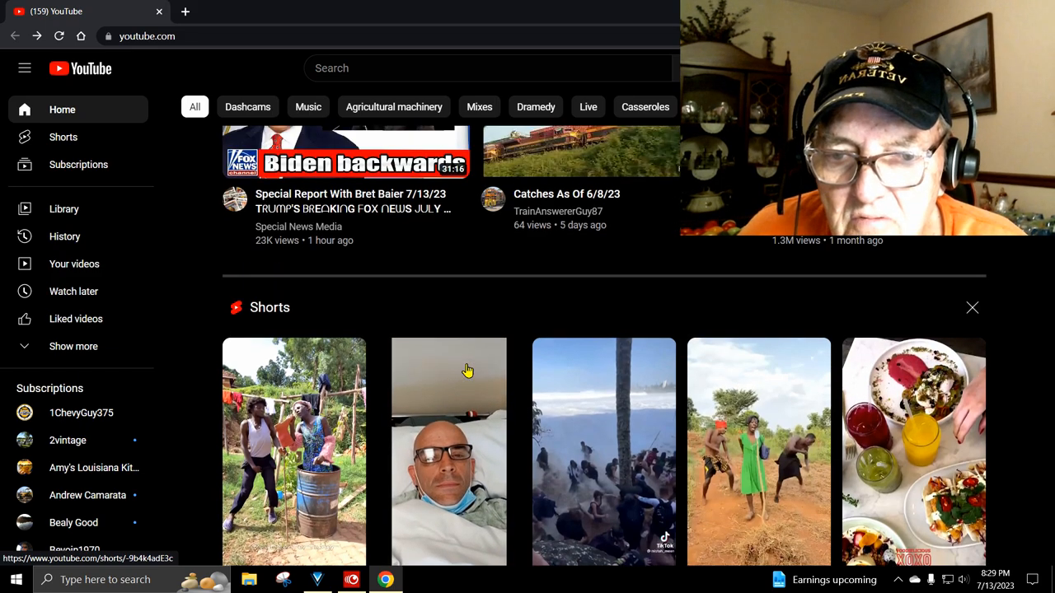
pyautogui.scroll(-3)
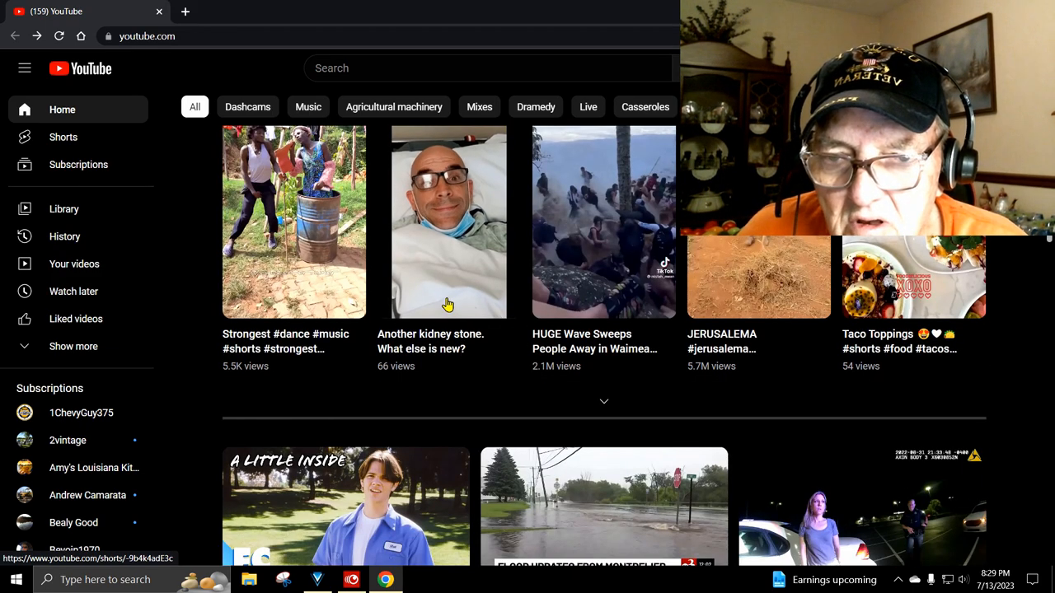
pyautogui.click(449, 223)
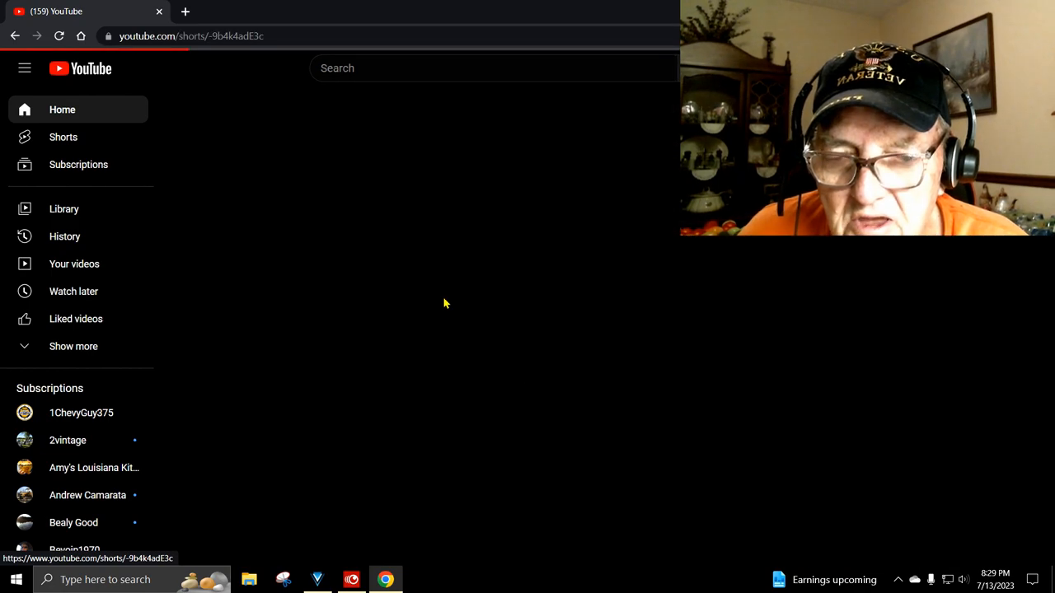